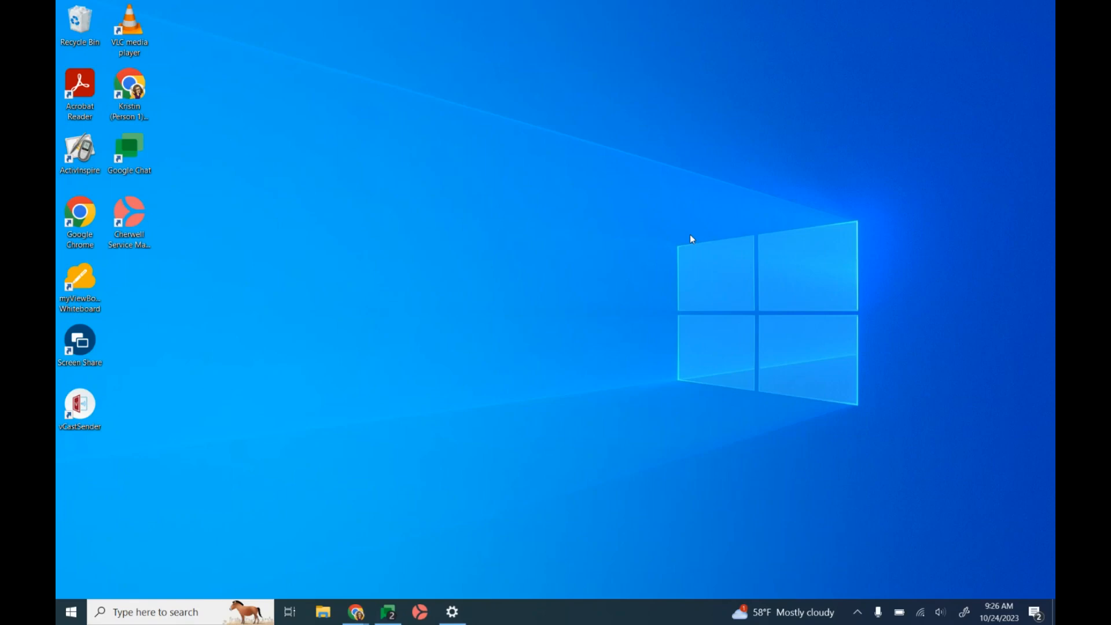
pyautogui.moveTo(458, 113)
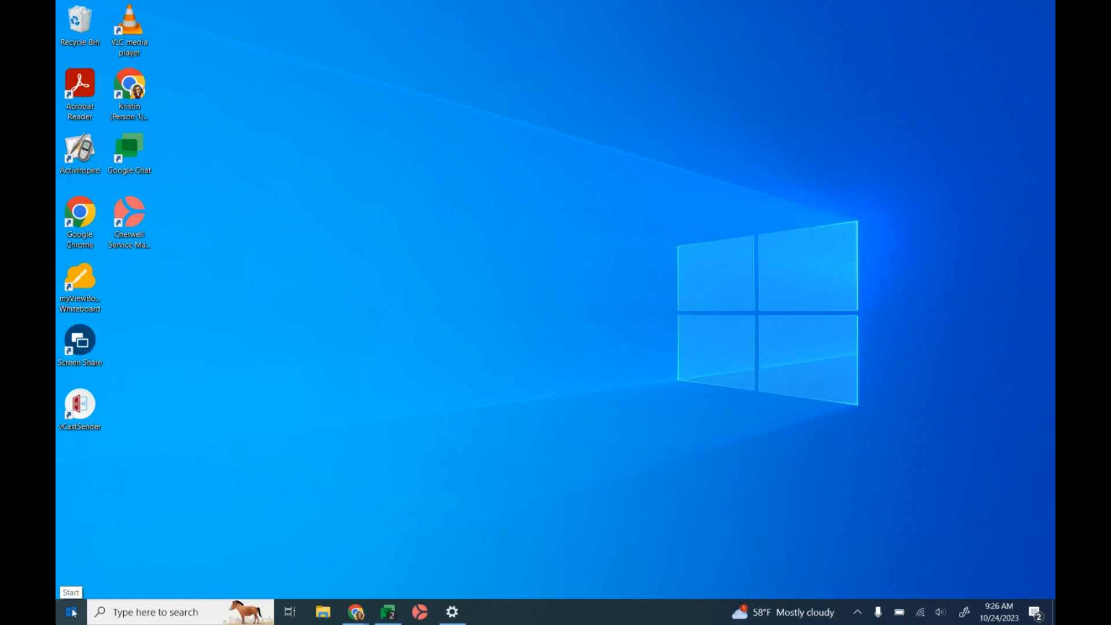
# Step: Open the Windows 10 Start menu from the taskbar
pyautogui.click(71, 611)
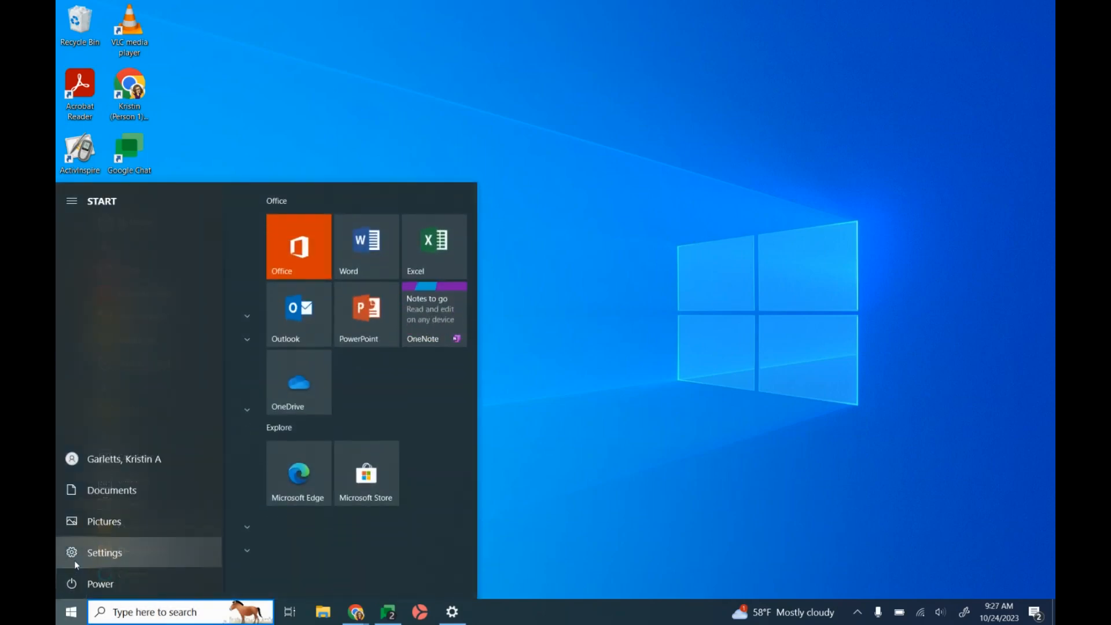
# Step: Launch Windows Settings from the Start menu
pyautogui.click(104, 551)
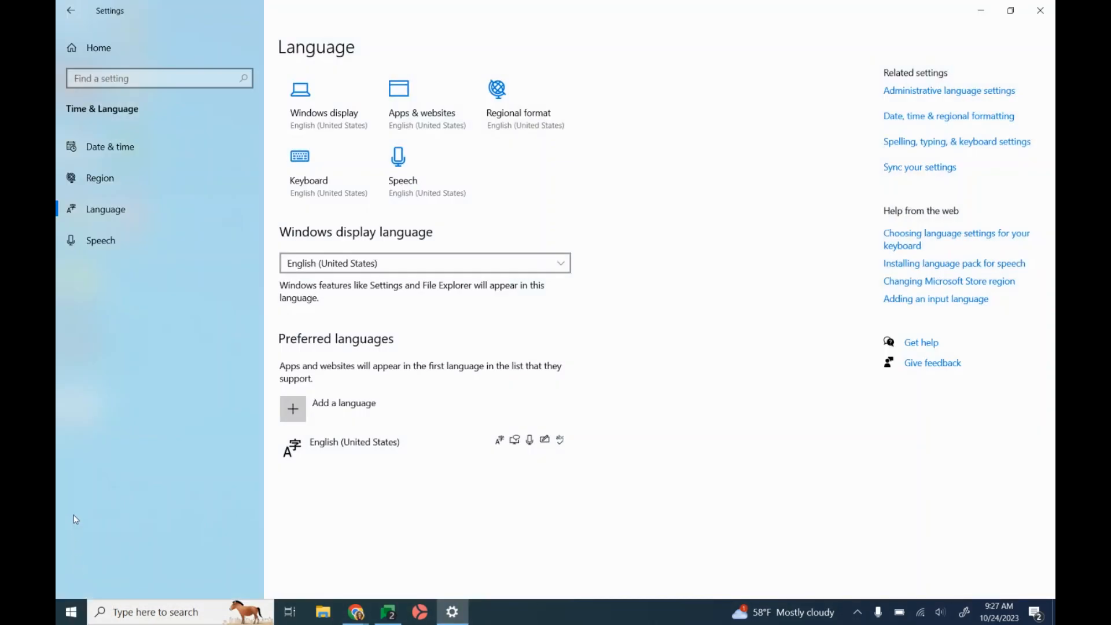
pyautogui.moveTo(167, 215)
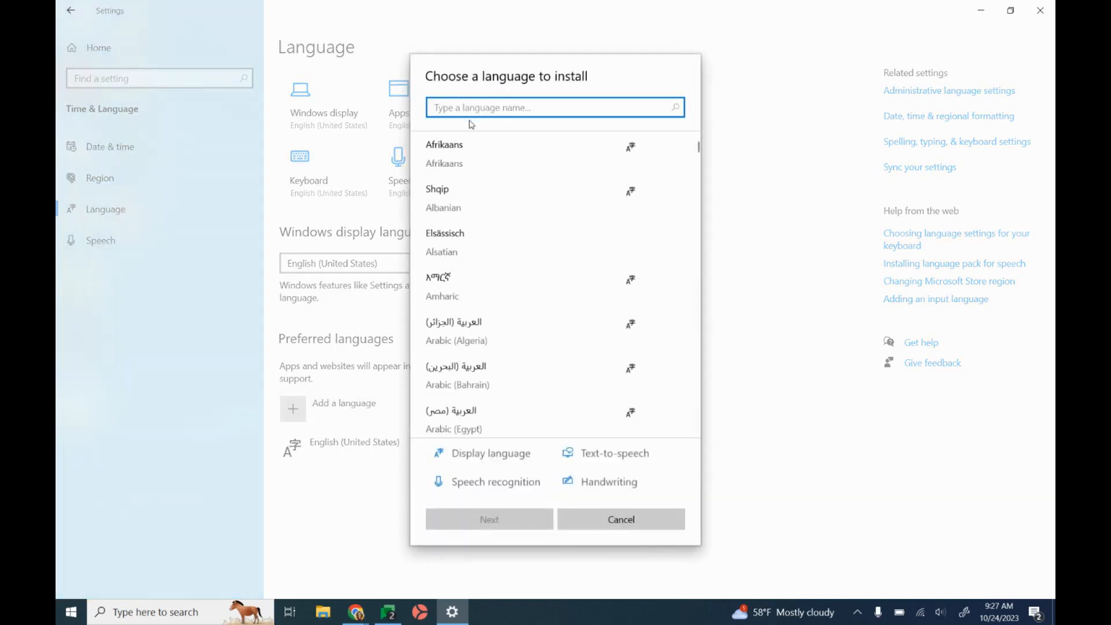
# Step: Search 'sp', select Español (México), and install the Spanish (Mexico) language
pyautogui.write('spanish')
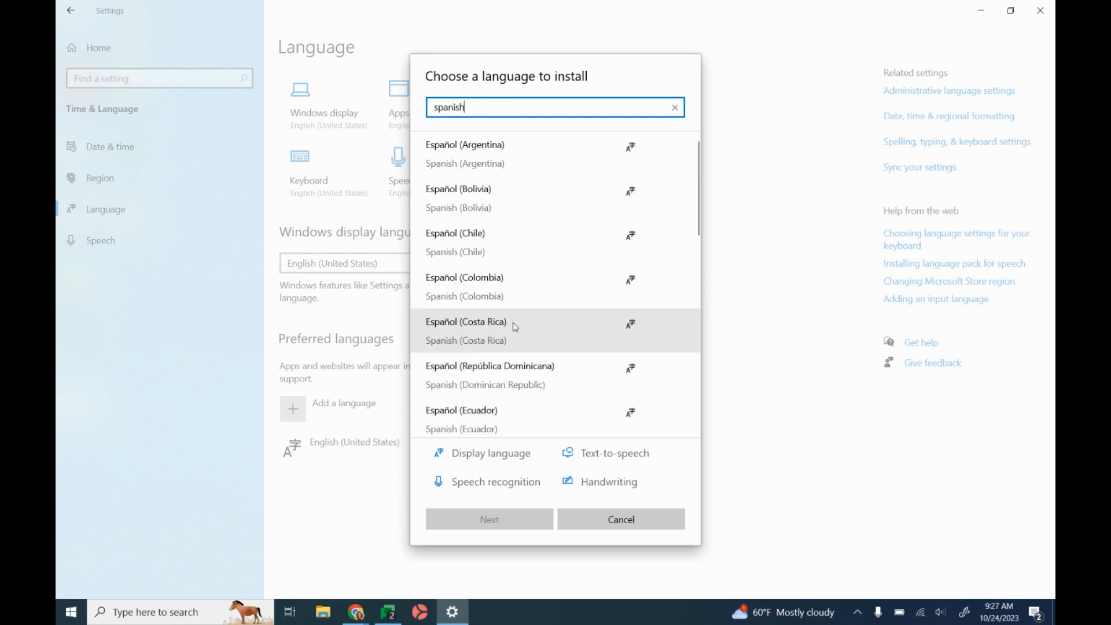
pyautogui.scroll(-3)
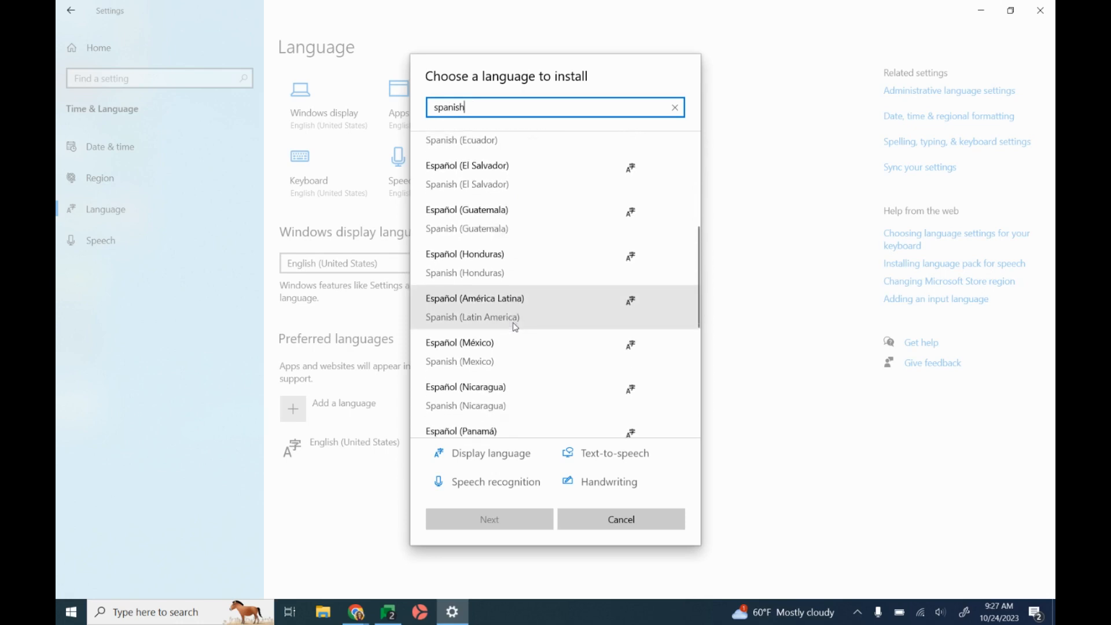
pyautogui.click(459, 341)
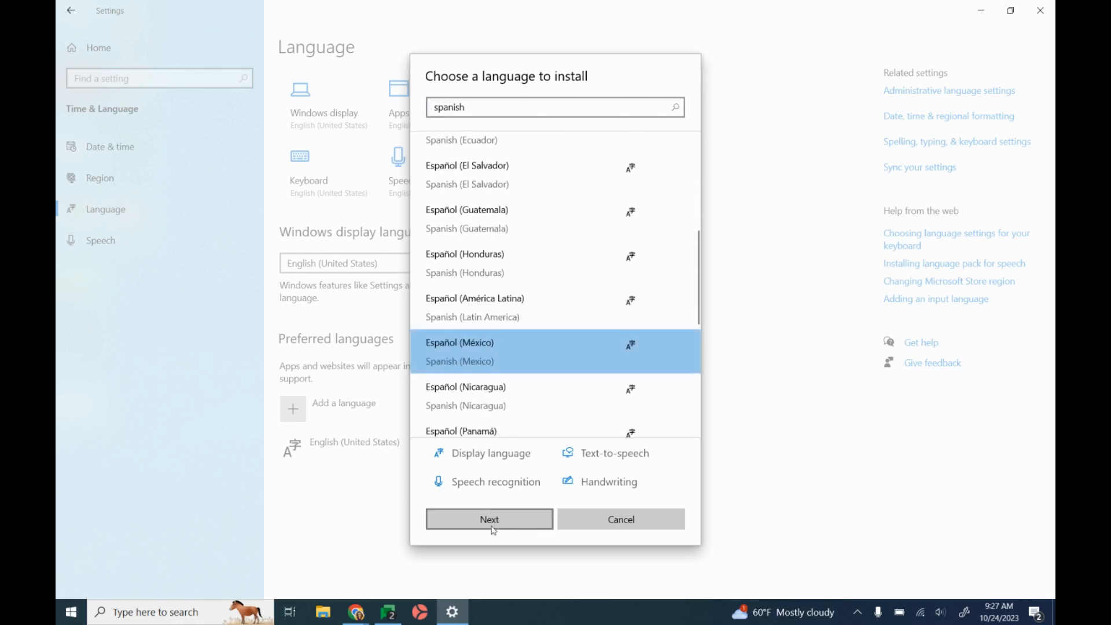
pyautogui.click(489, 518)
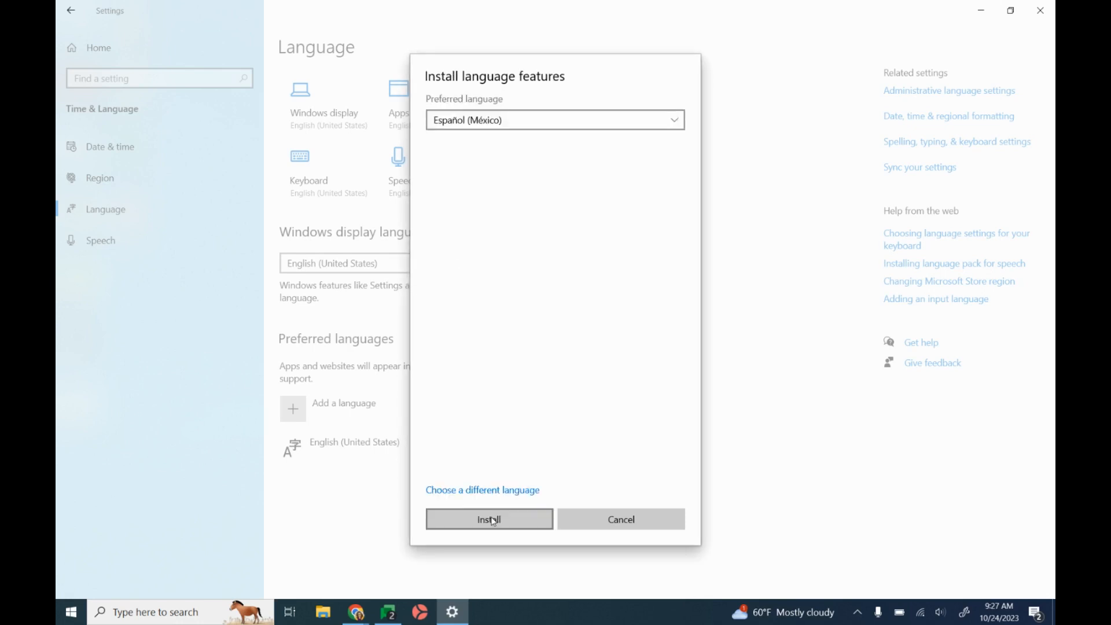
pyautogui.click(488, 518)
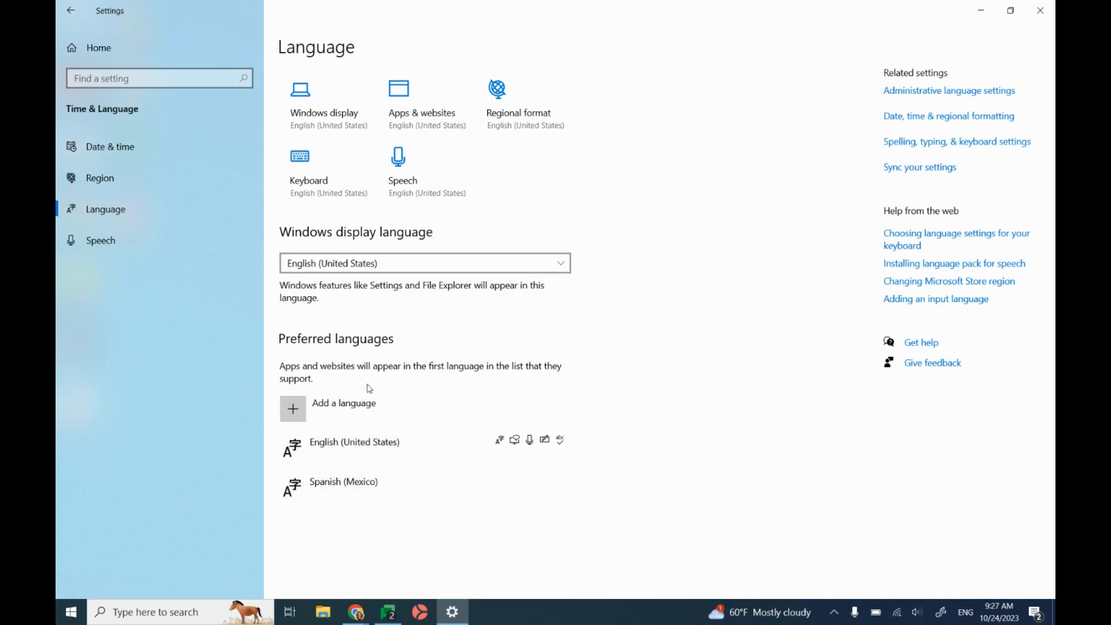
# Step: Override the default input method with Spanish (Mexico) - Latin American
pyautogui.click(300, 156)
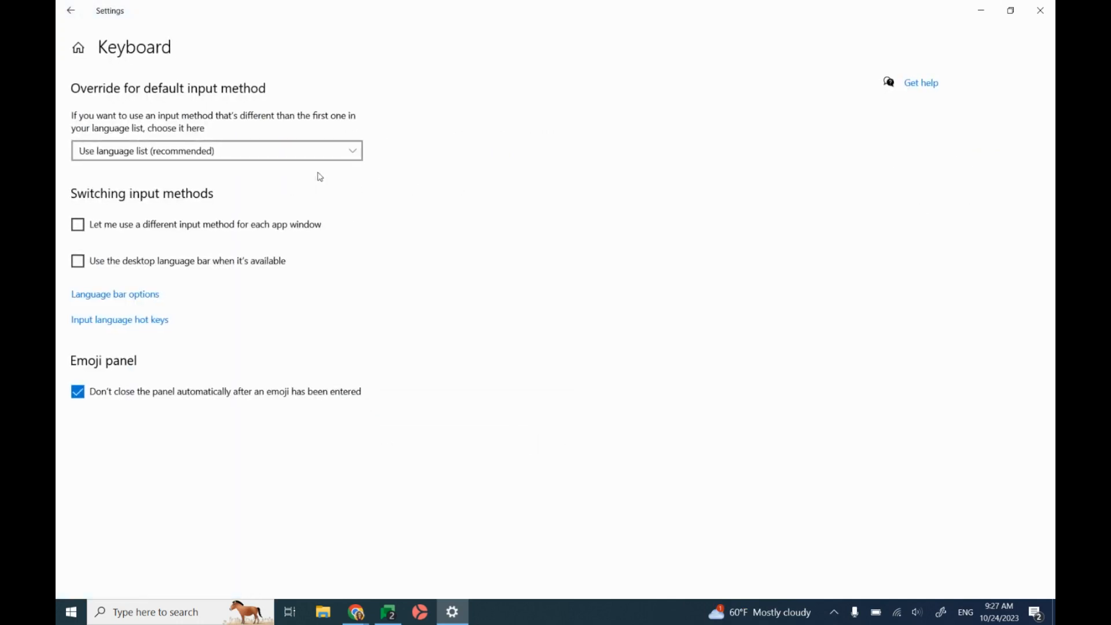
pyautogui.click(215, 151)
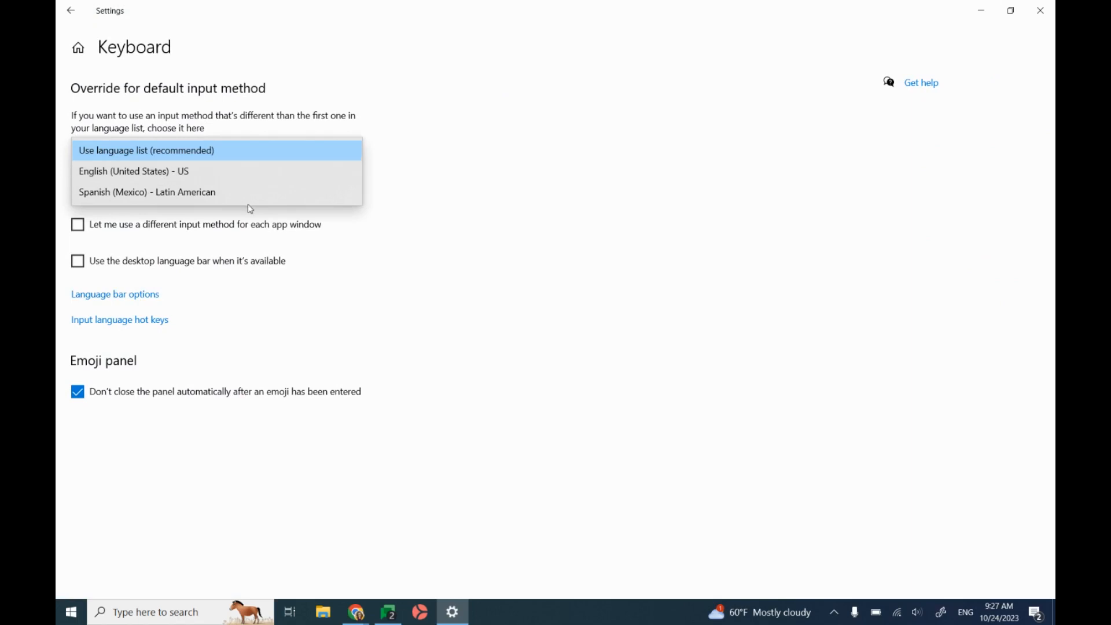
pyautogui.click(146, 192)
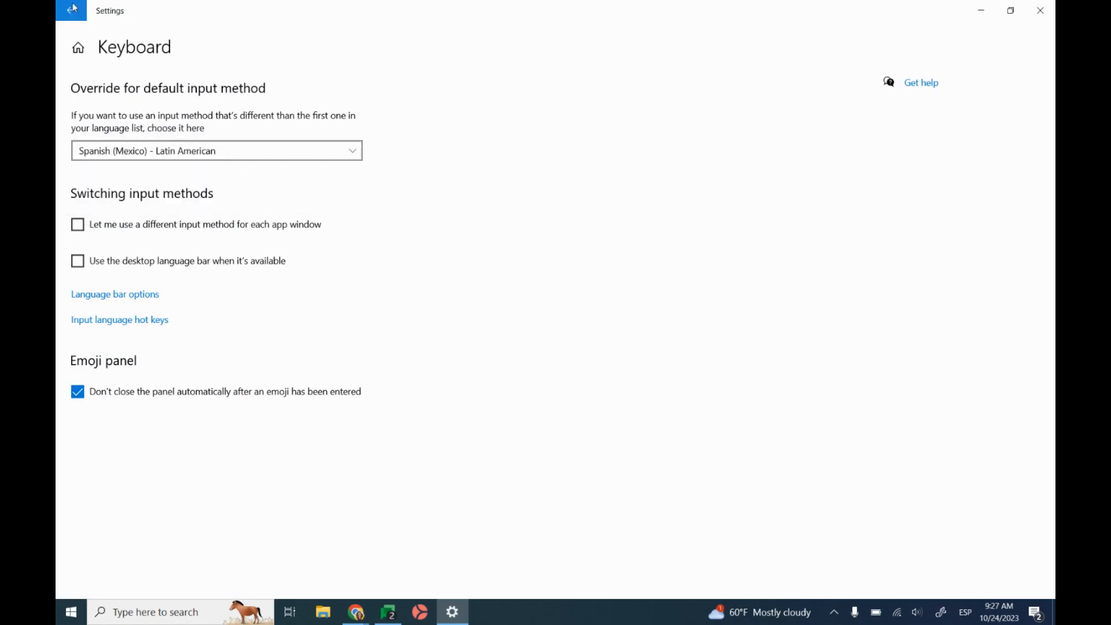
pyautogui.click(70, 10)
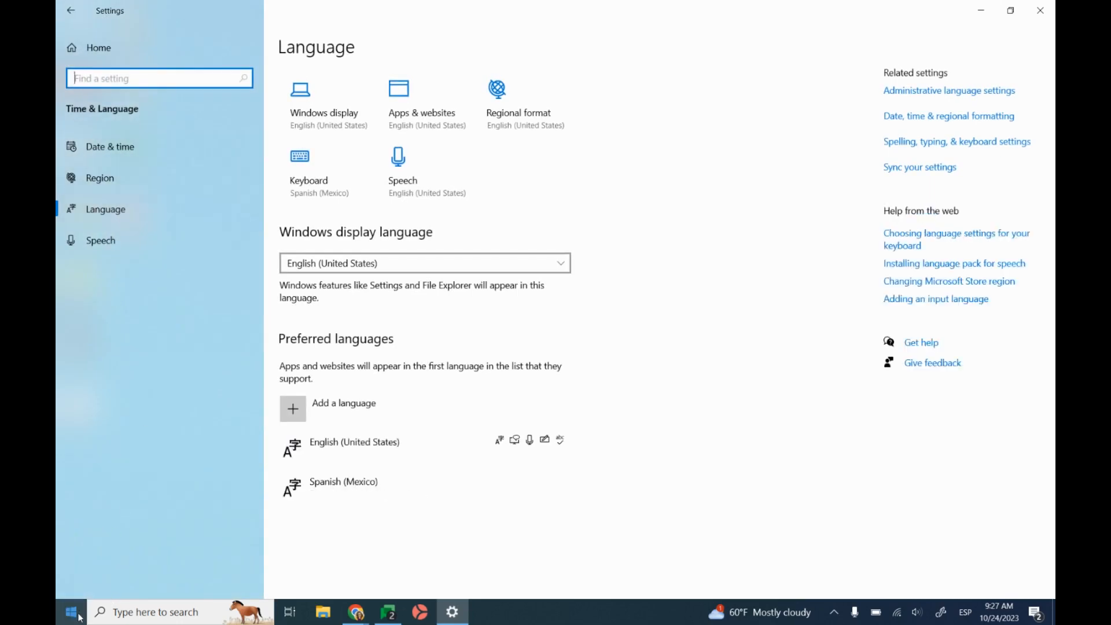
pyautogui.click(154, 612)
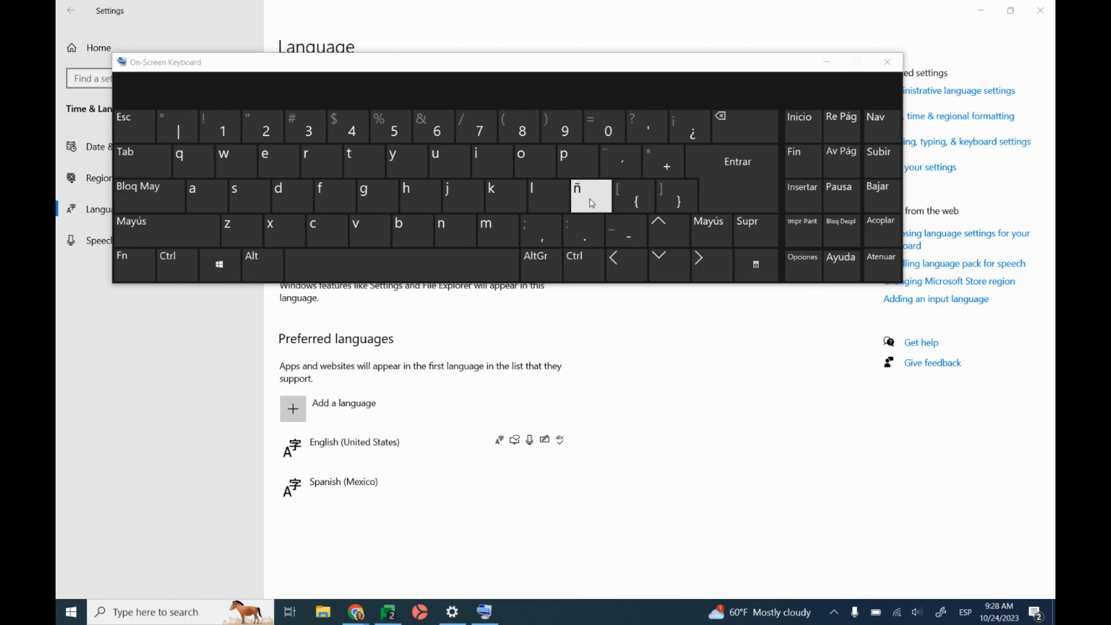
pyautogui.click(886, 62)
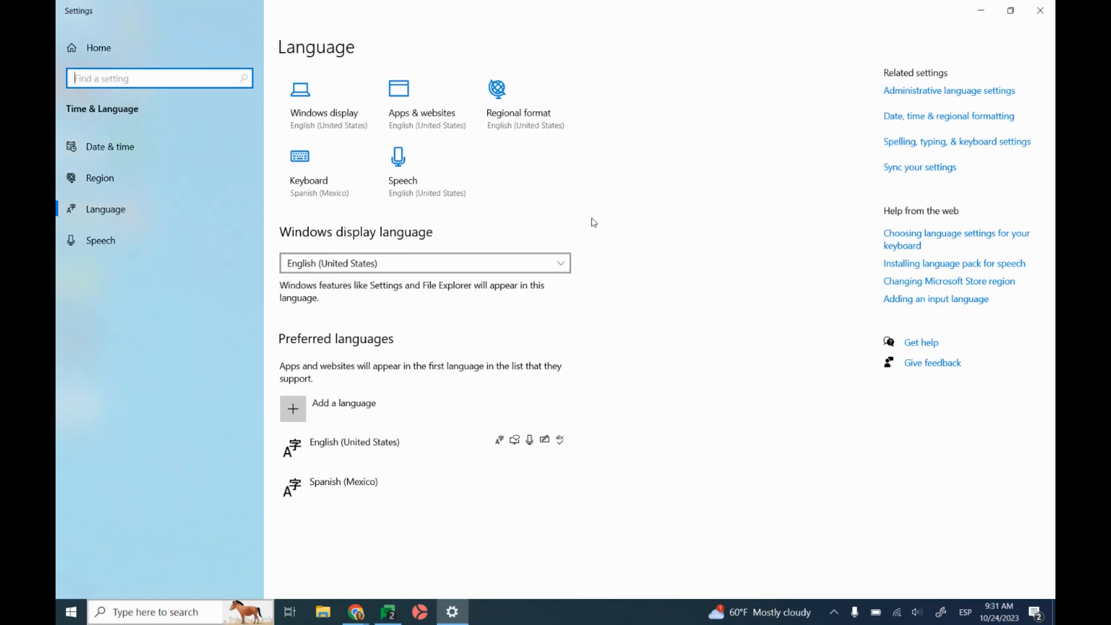
pyautogui.moveTo(348, 408)
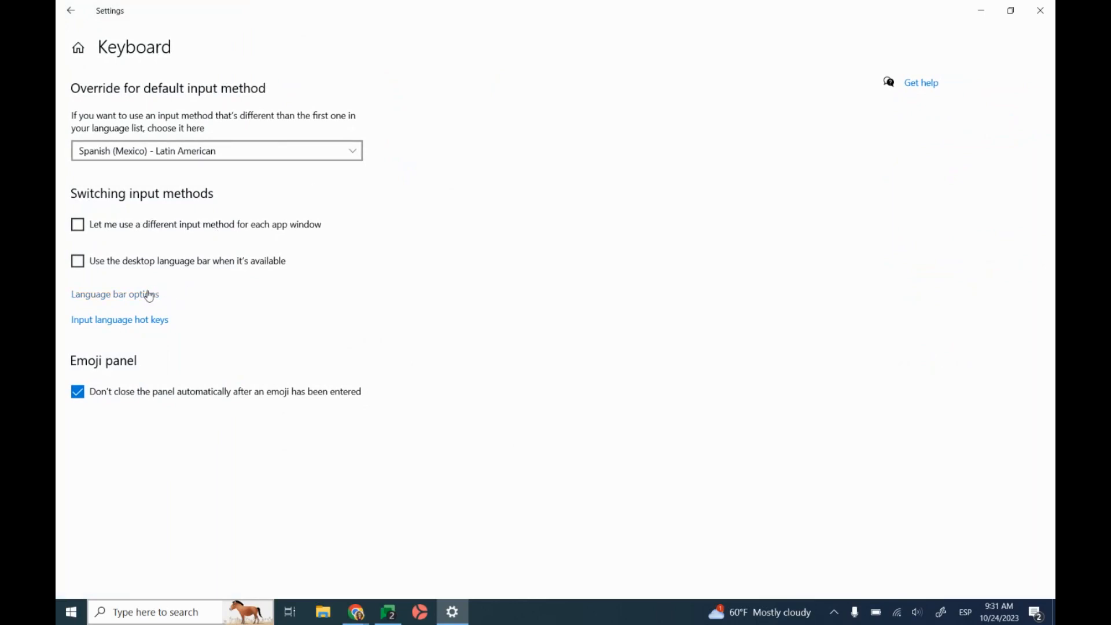
pyautogui.moveTo(149, 299)
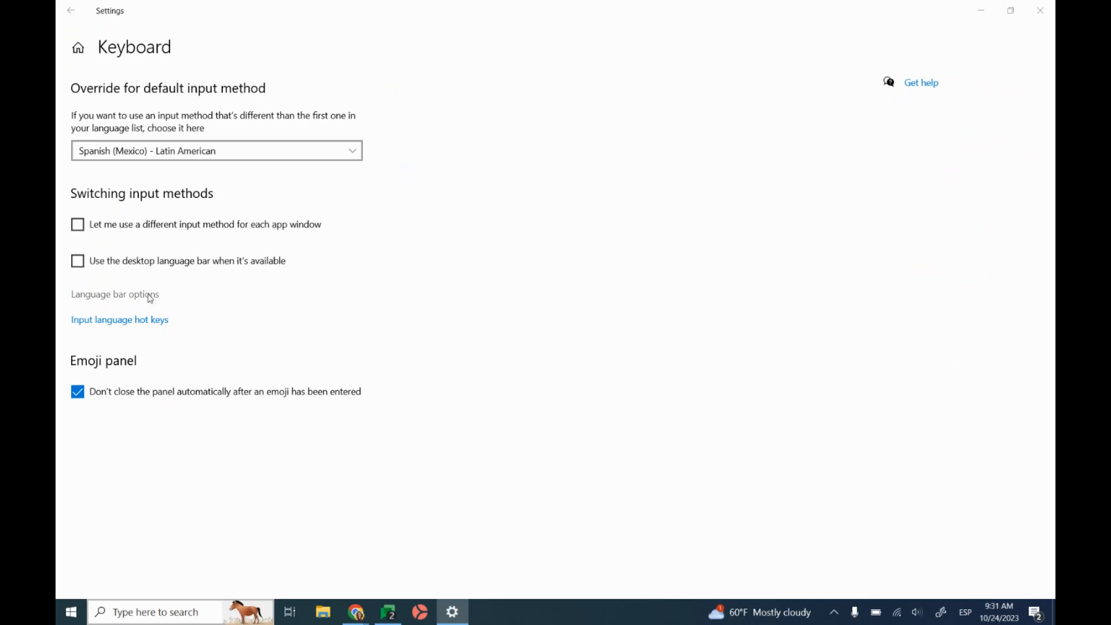
# Step: Dock the language bar in the taskbar with additional icons via Language bar options
pyautogui.click(114, 293)
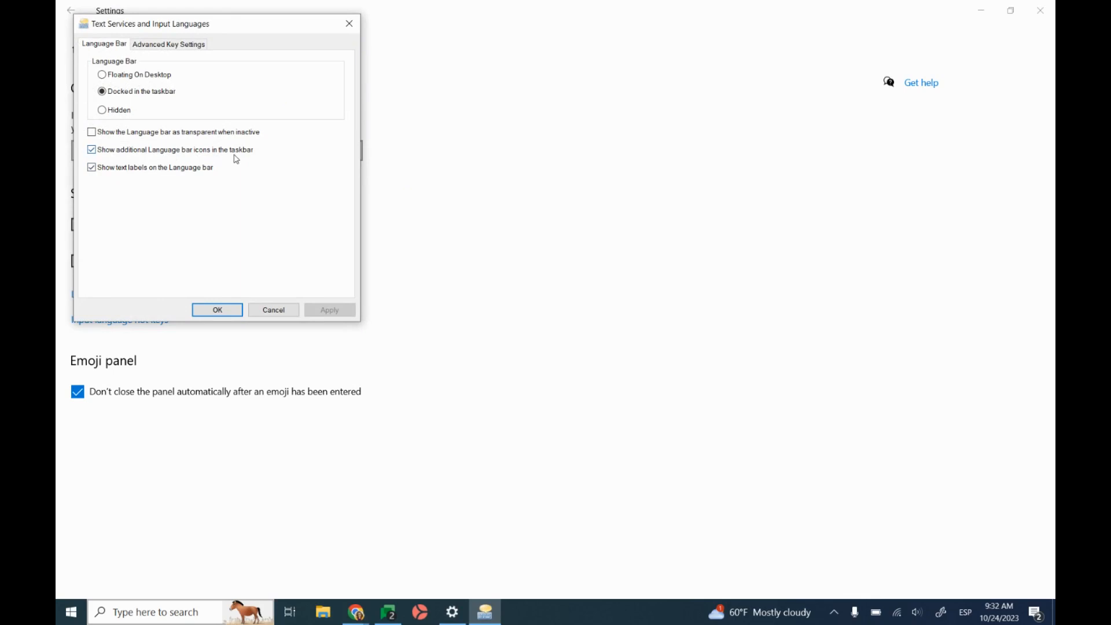
pyautogui.click(217, 310)
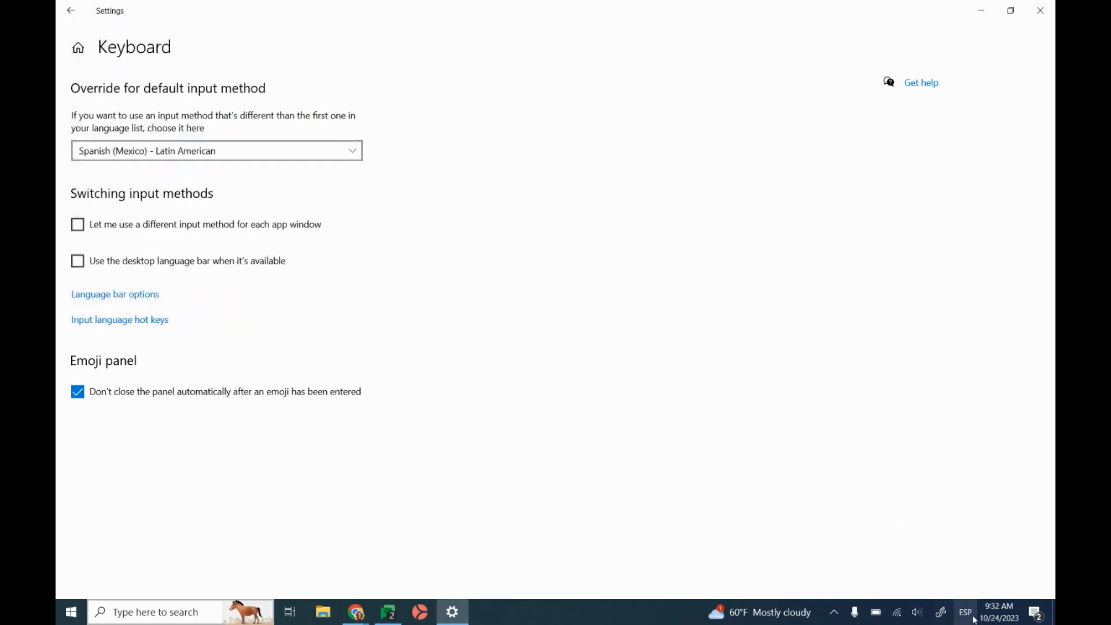
# Step: Open the ESP taskbar indicator to view English US and Spanish Latin American keyboards
pyautogui.click(964, 612)
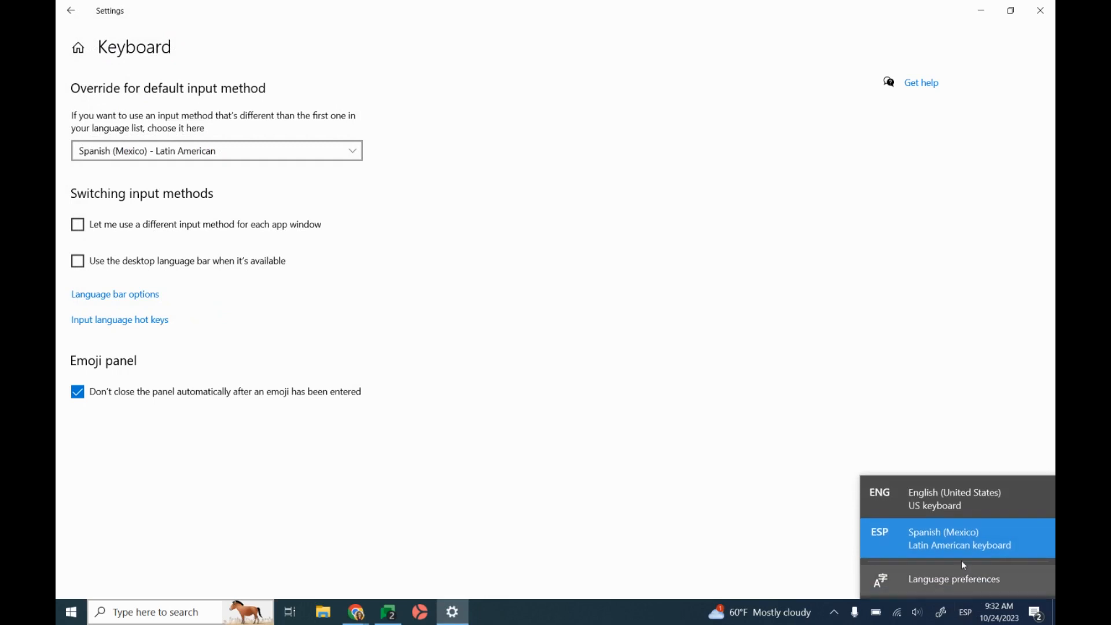
pyautogui.moveTo(958, 516)
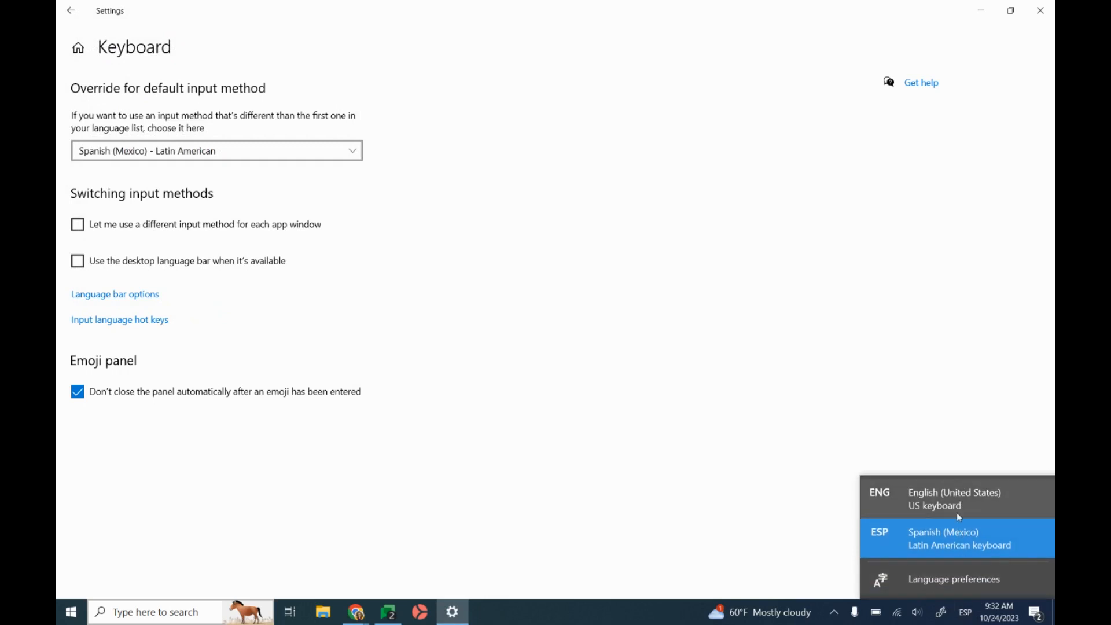
pyautogui.moveTo(567, 294)
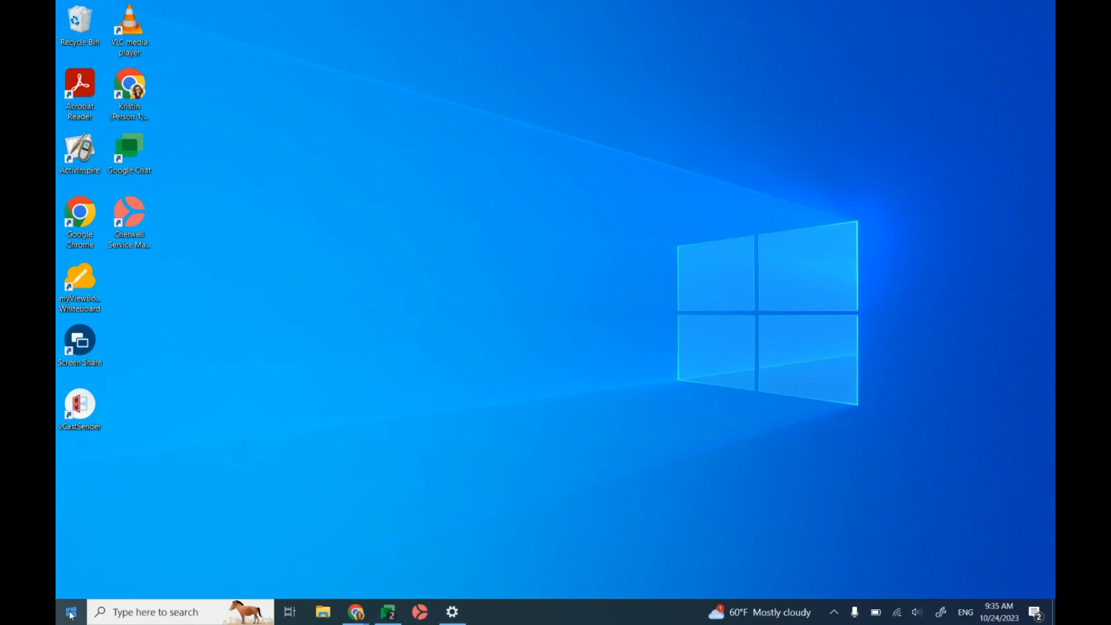
# Step: Launch the On-Screen Keyboard from Start search results
pyautogui.click(69, 611)
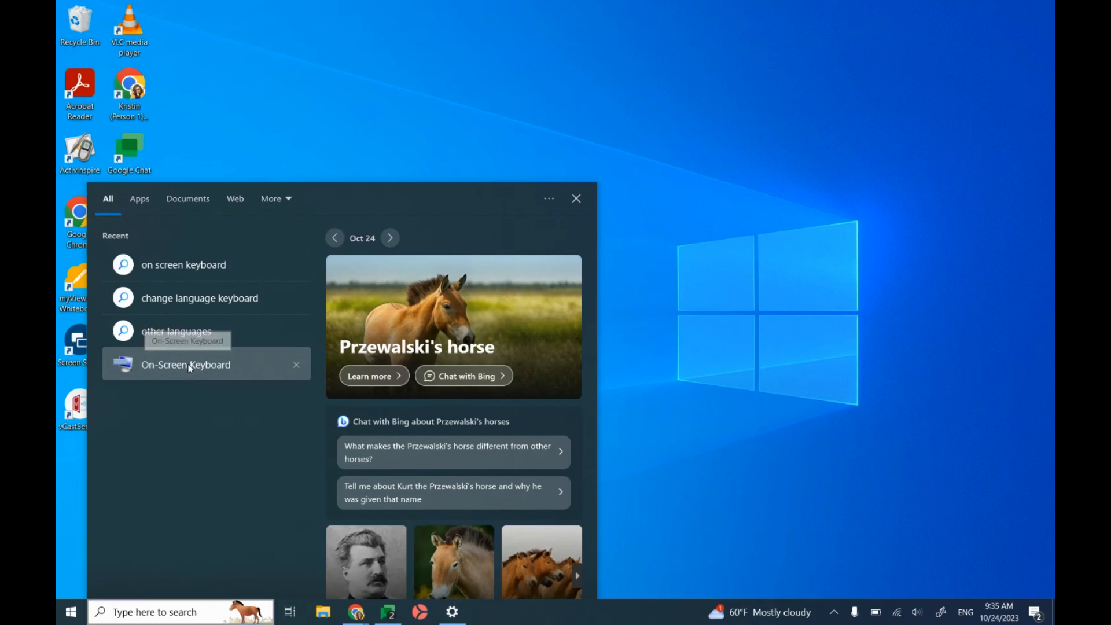
pyautogui.click(186, 364)
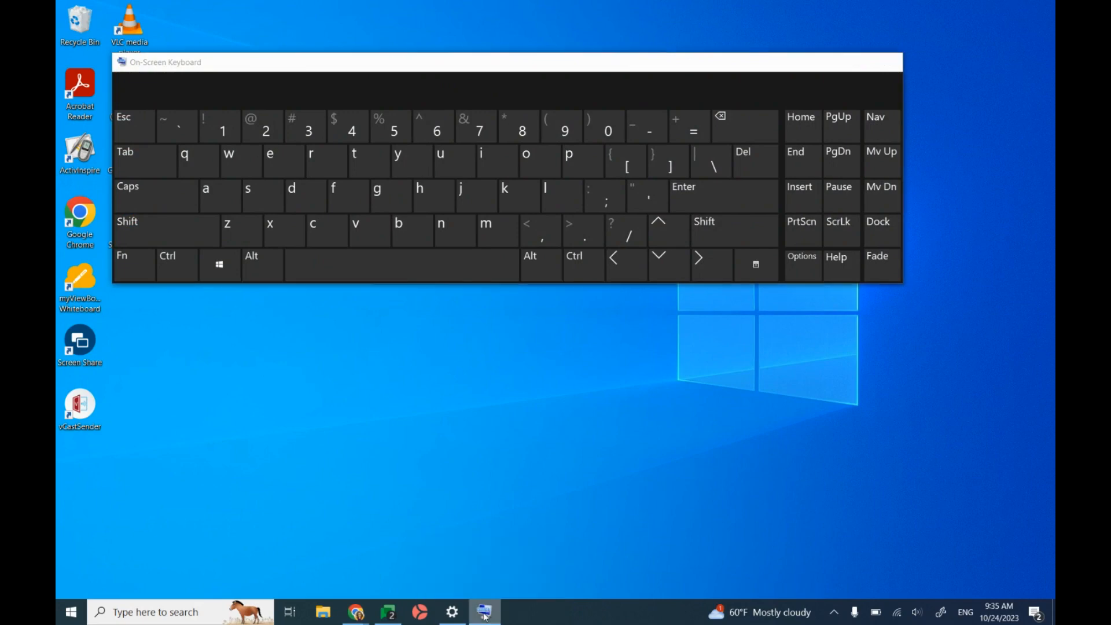
# Step: Pin the On-Screen Keyboard to the taskbar, relaunch it from the pin, and close it
pyautogui.rightClick(485, 611)
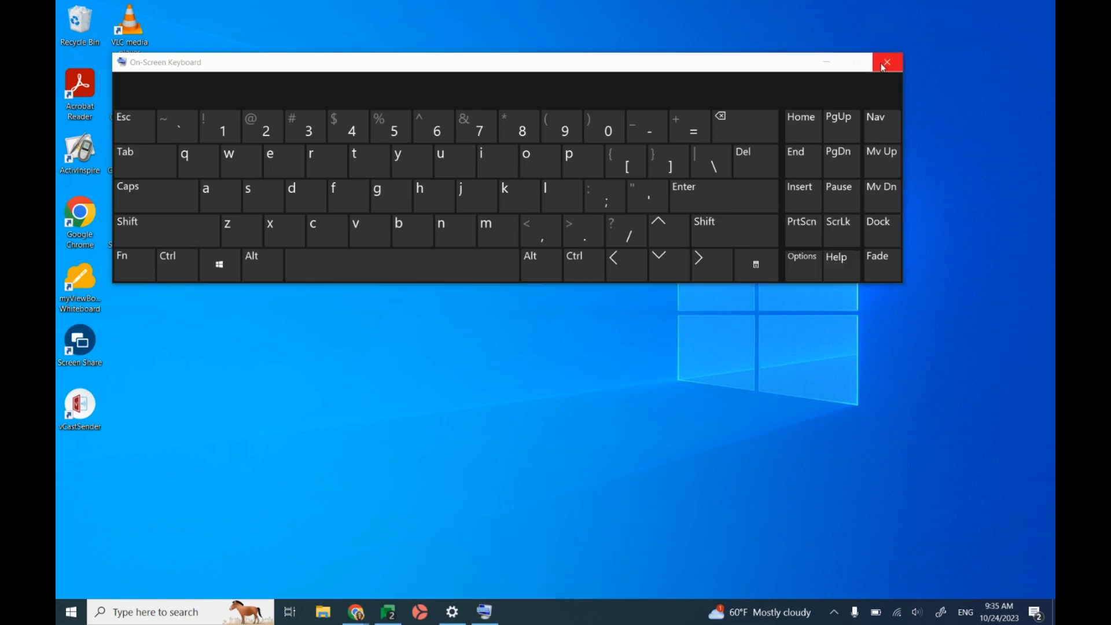
pyautogui.click(886, 62)
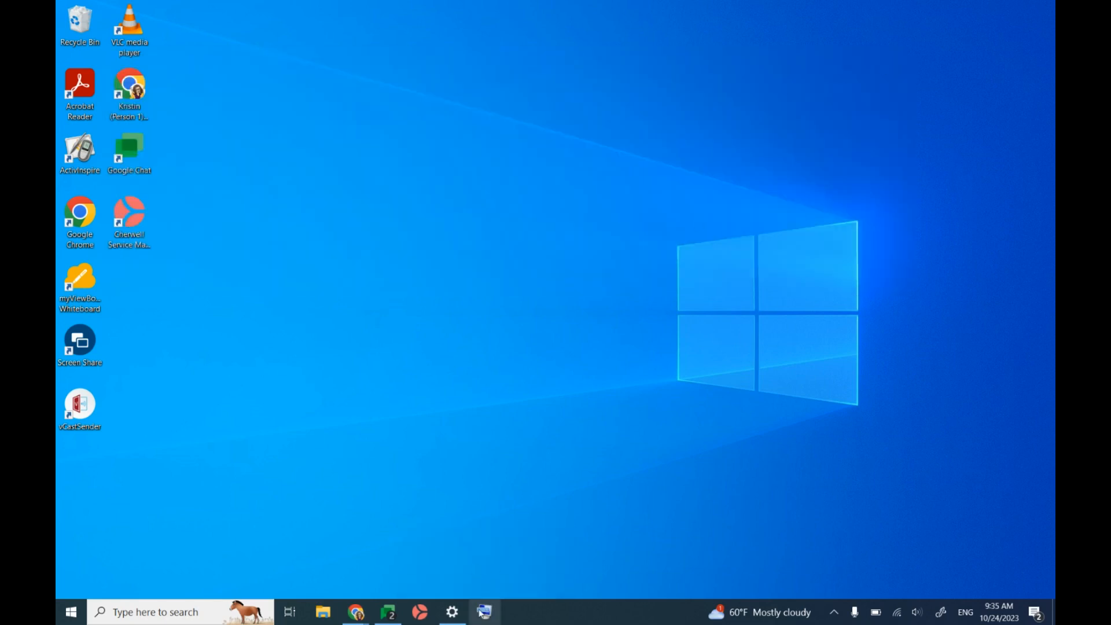
pyautogui.click(485, 612)
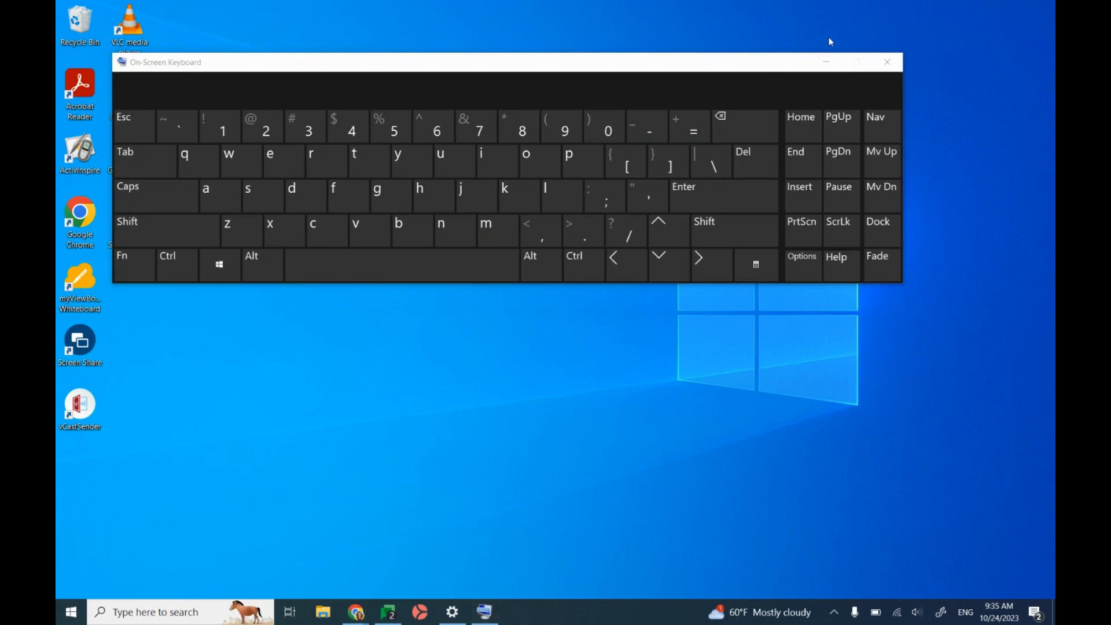
pyautogui.click(886, 62)
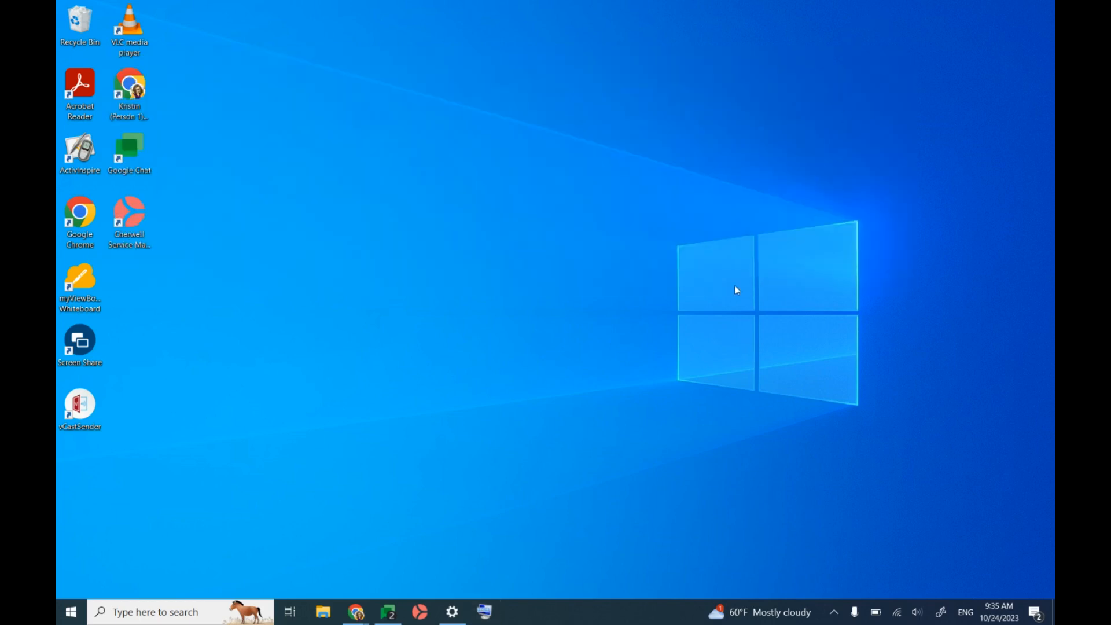
pyautogui.moveTo(380, 487)
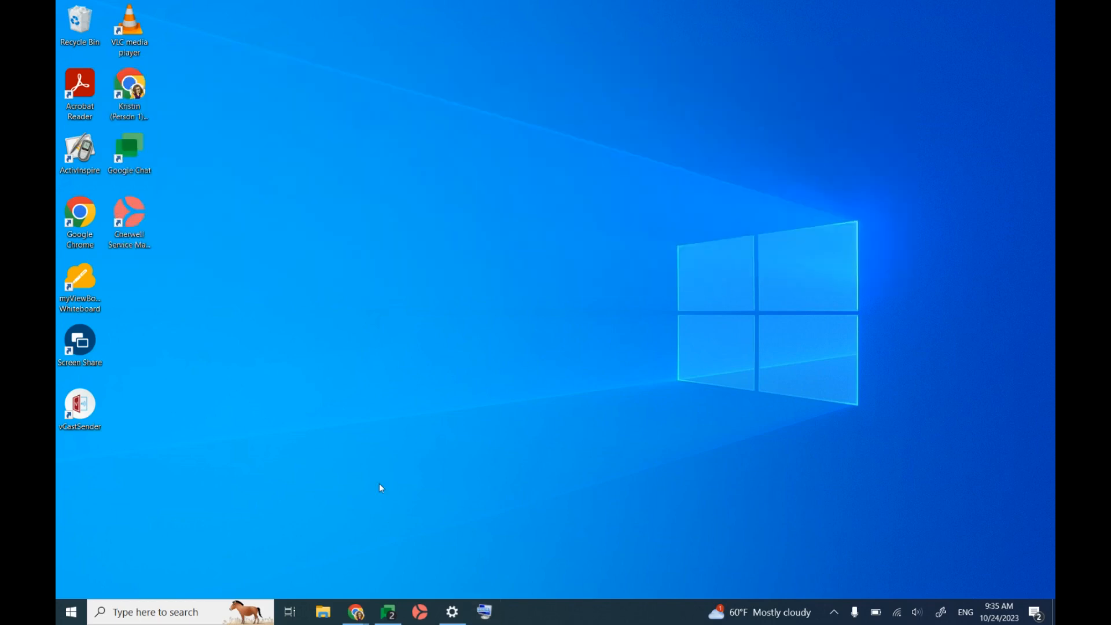